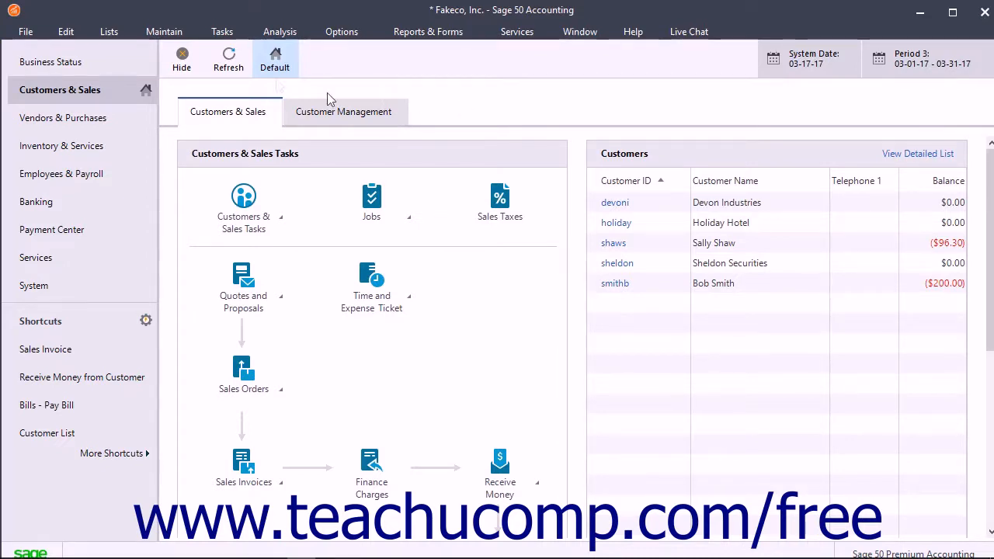
Step: Open the Maintain menu from the Customers & Sales screen
left_click(164, 32)
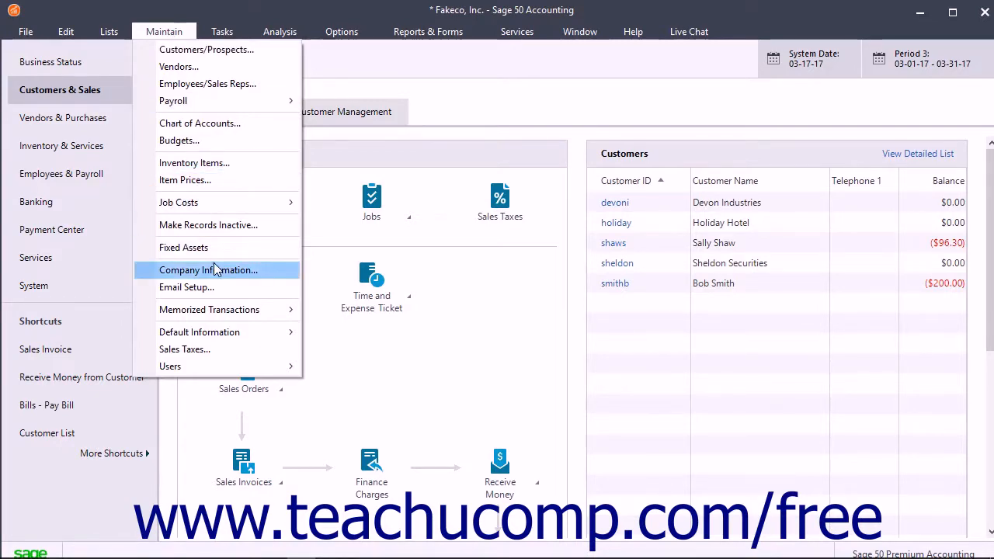
Step: Open Maintain Company Information for Fakeco, Inc. and clear the company-name highlight
left_click(208, 270)
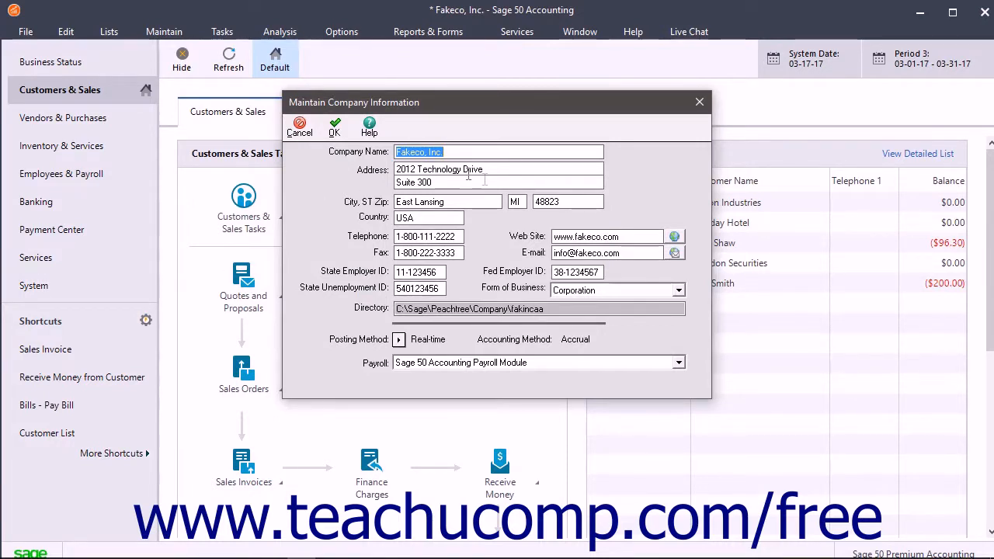
left_click(497, 169)
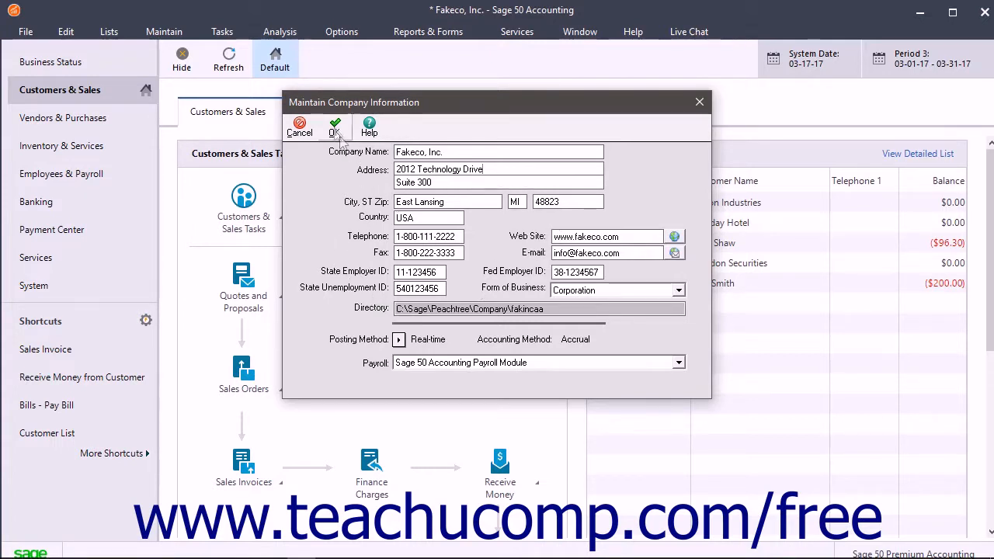
mouse_move(334, 127)
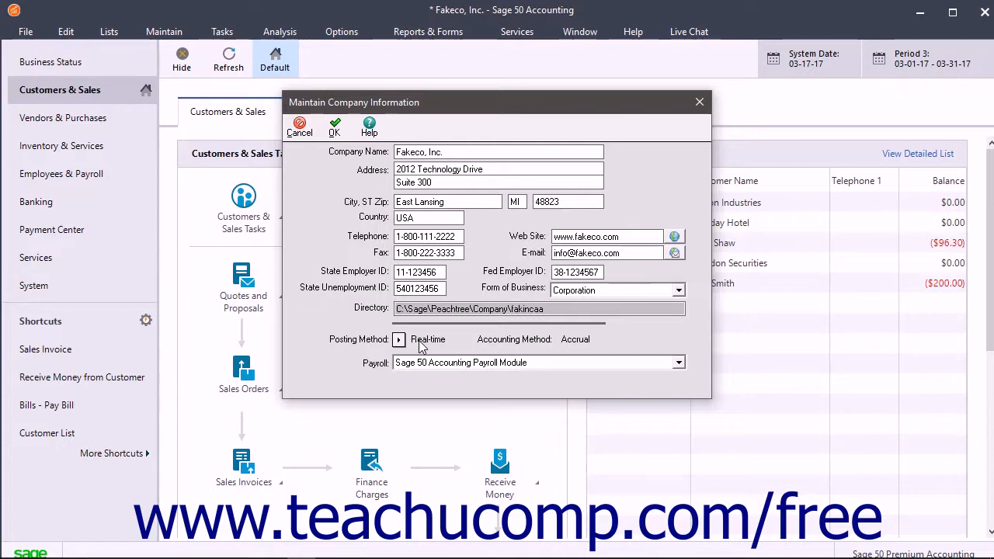
mouse_move(410, 343)
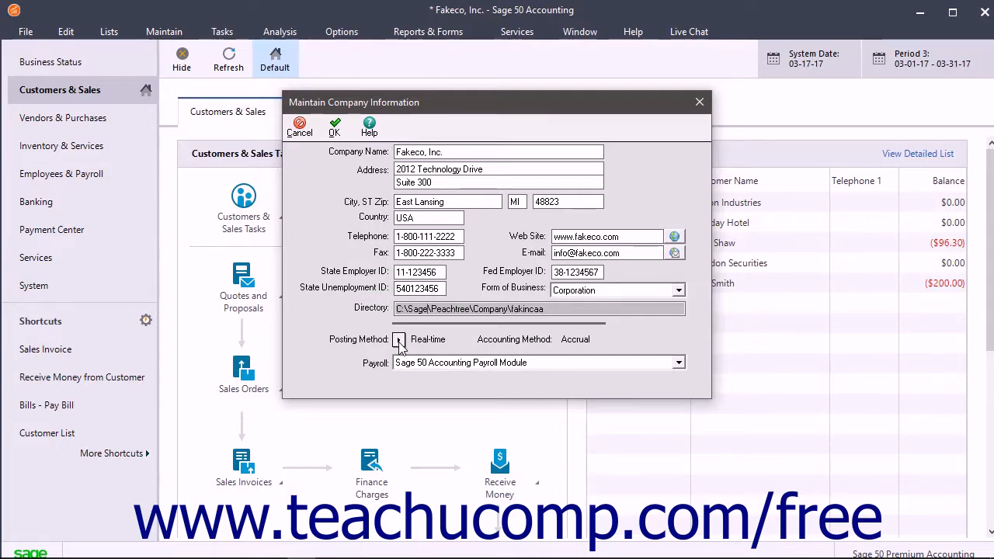
Step: Switch Fakeco, Inc.'s posting method to Batch and confirm with OK
left_click(398, 339)
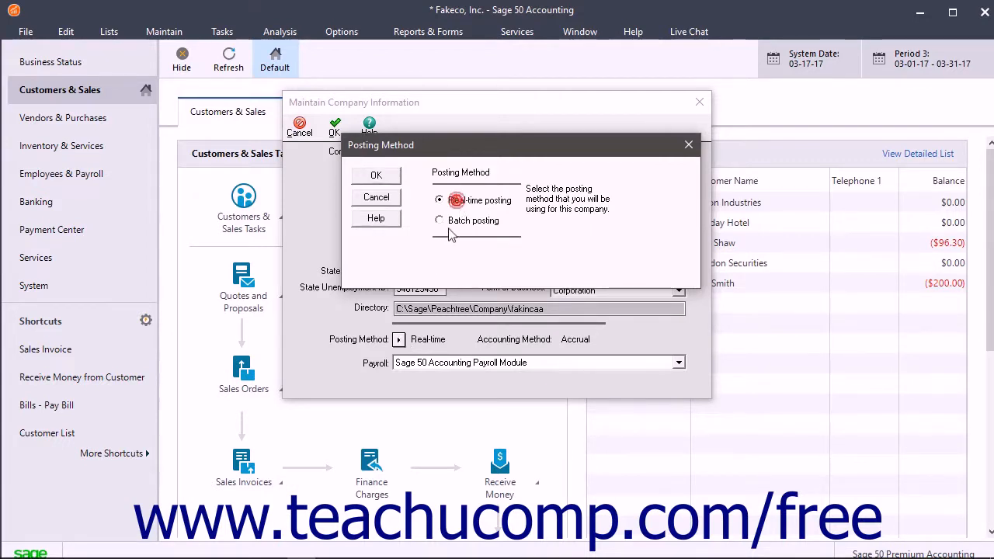
left_click(438, 220)
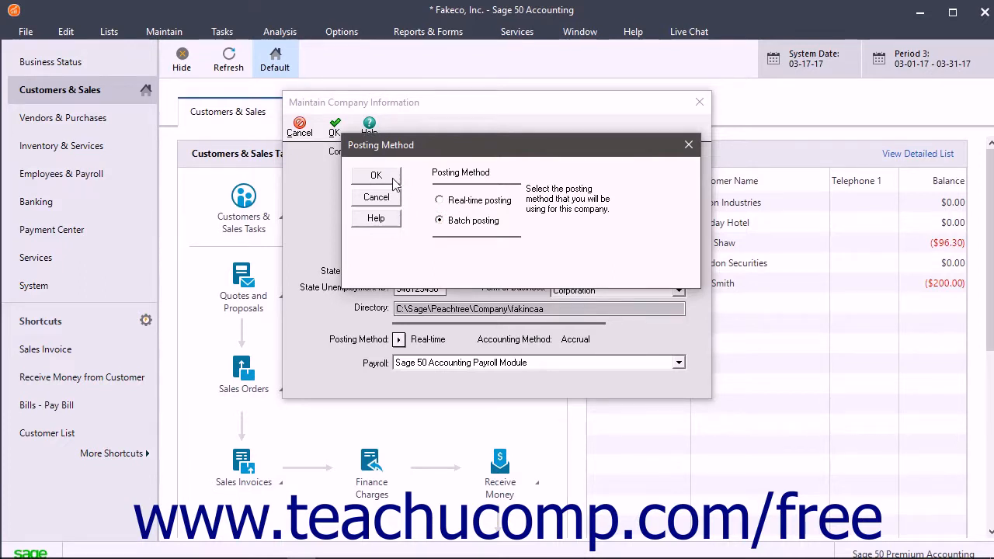
left_click(376, 175)
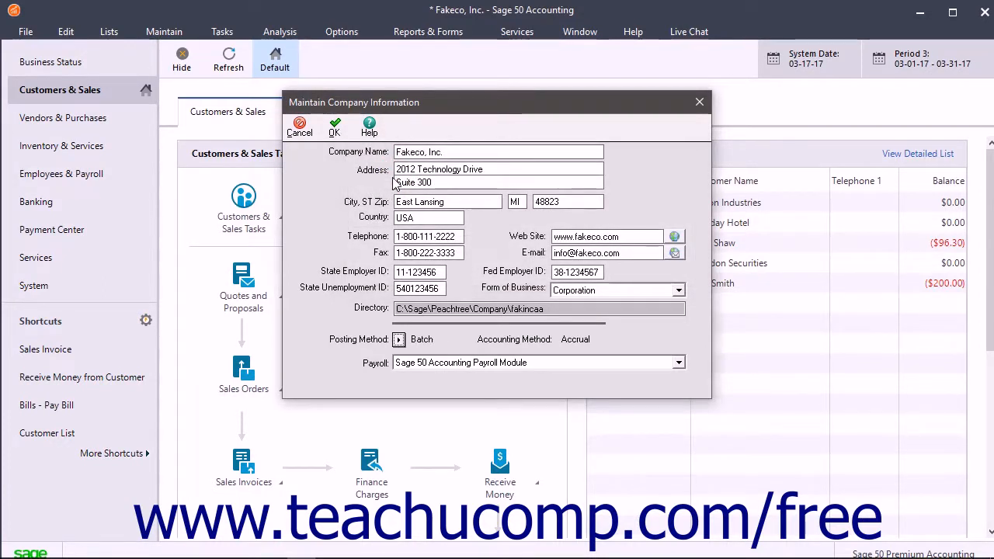
mouse_move(335, 126)
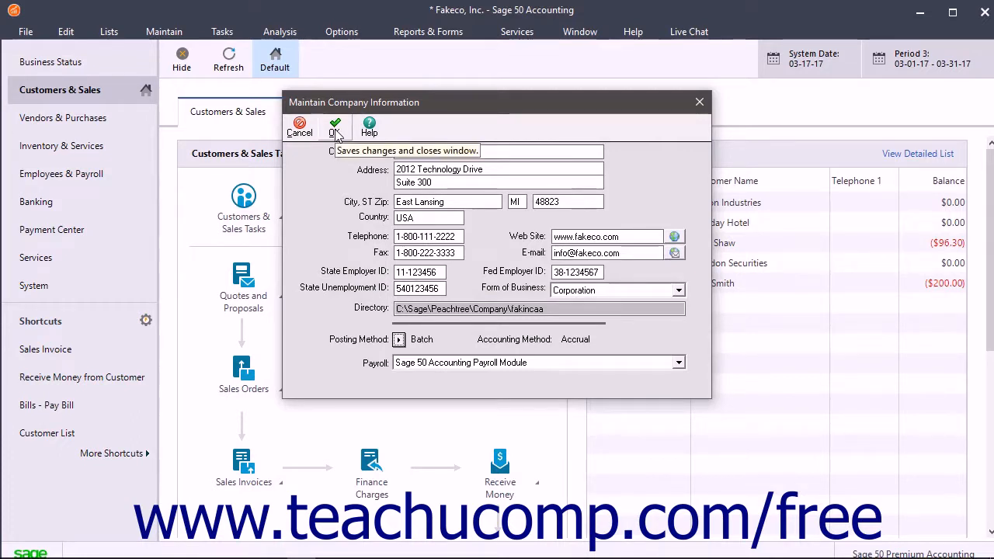
Step: Save Fakeco, Inc.'s company information and close the window
left_click(334, 127)
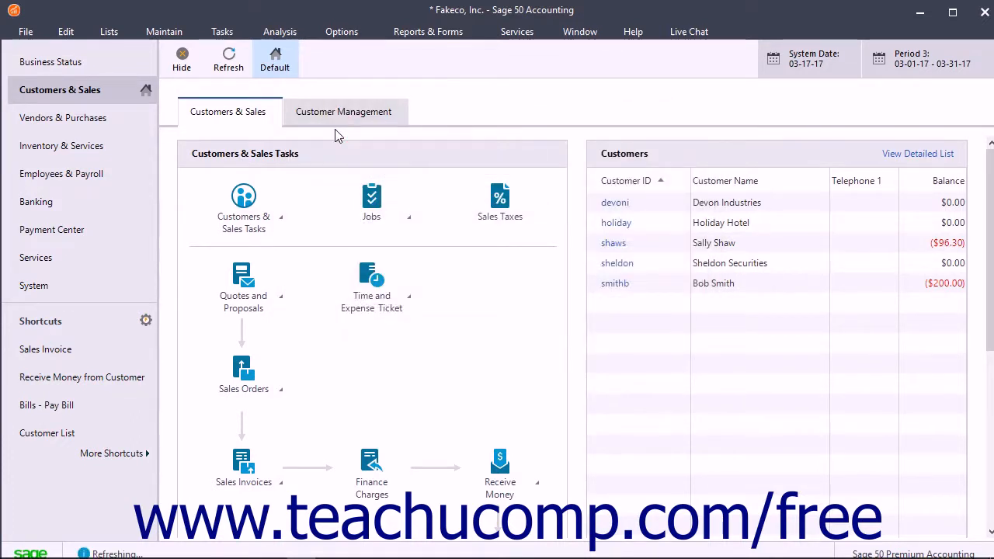